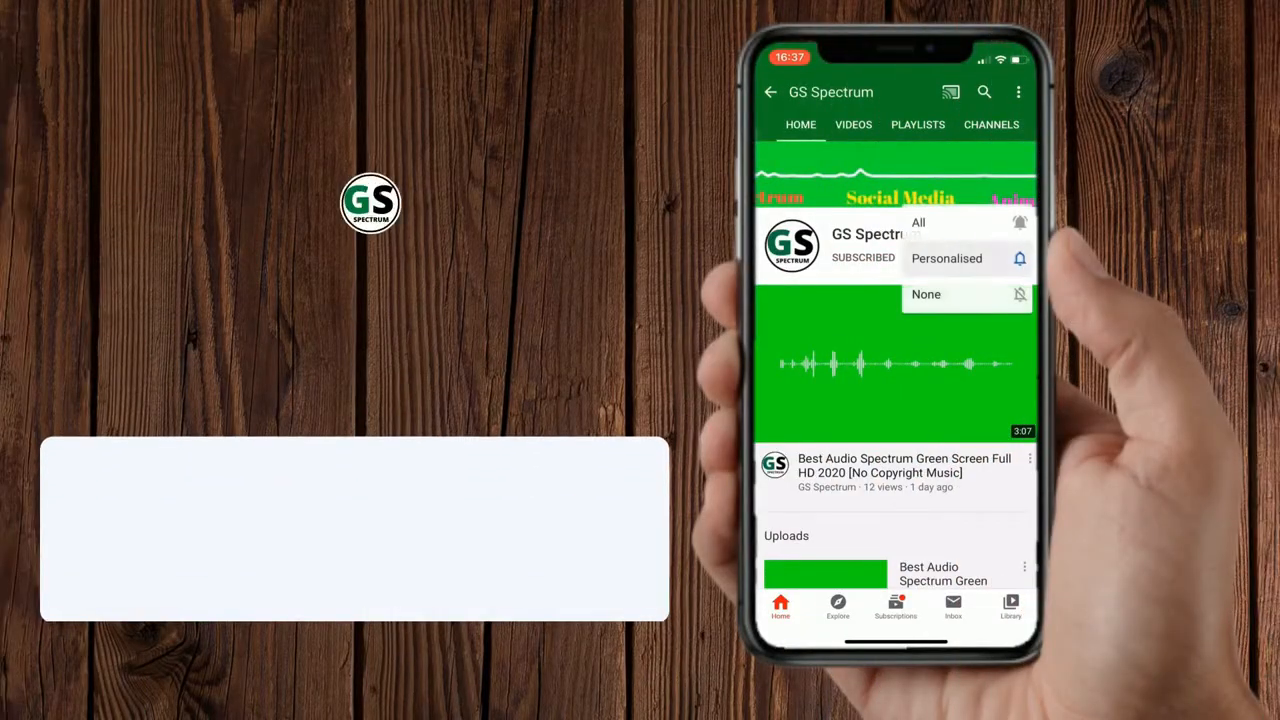
Step: Set GS Spectrum notifications to All and play its Chroma Key Green Screen - Audio Spectrum 2020 video
left_click(918, 222)
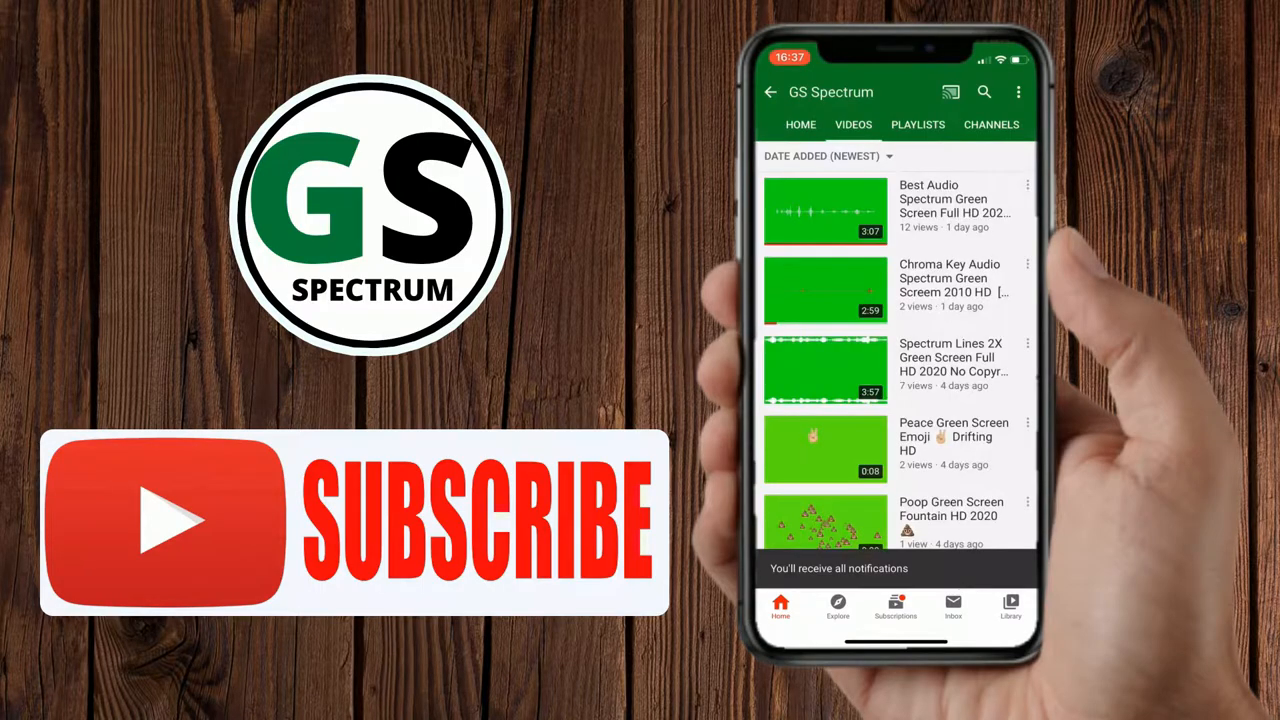
scroll("down", 3)
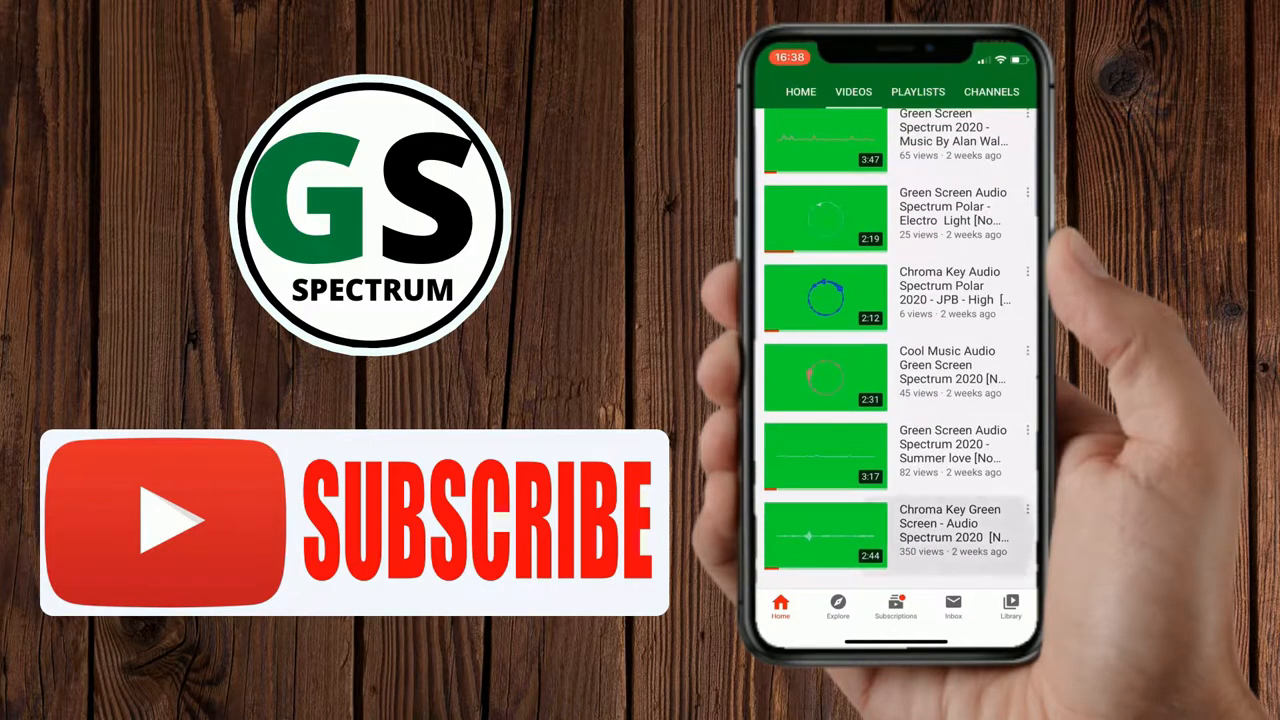
left_click(824, 536)
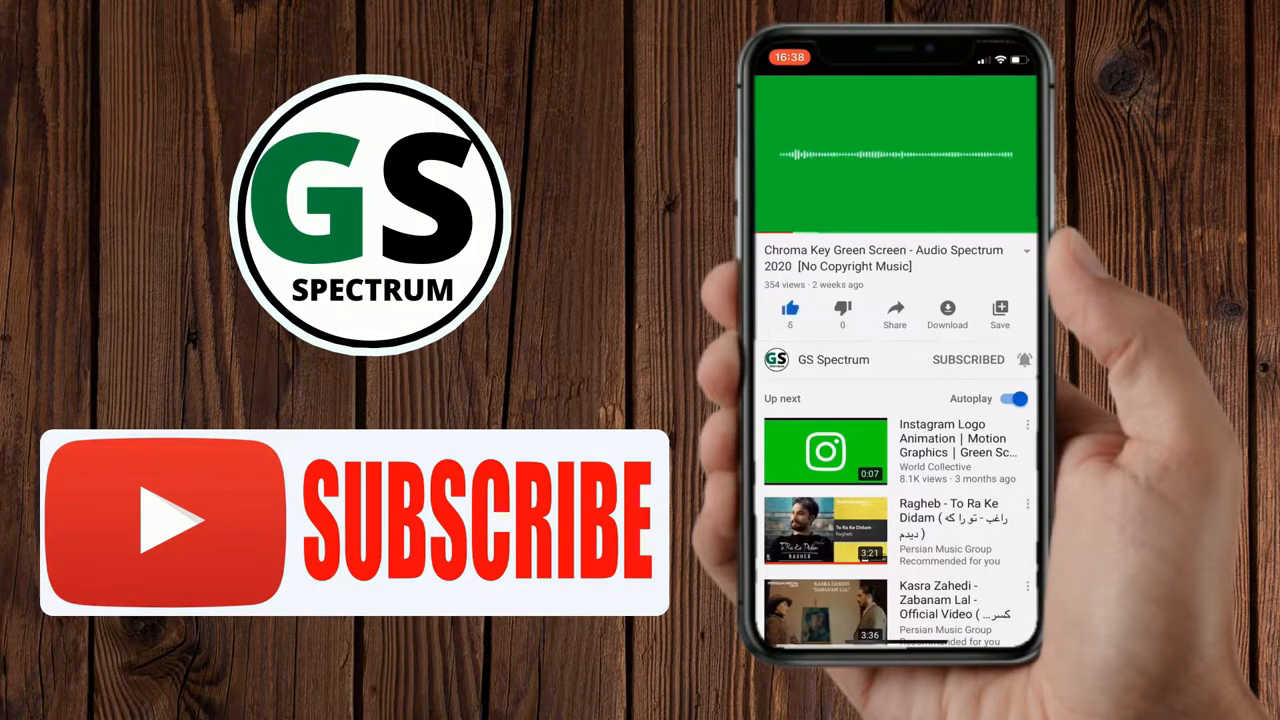